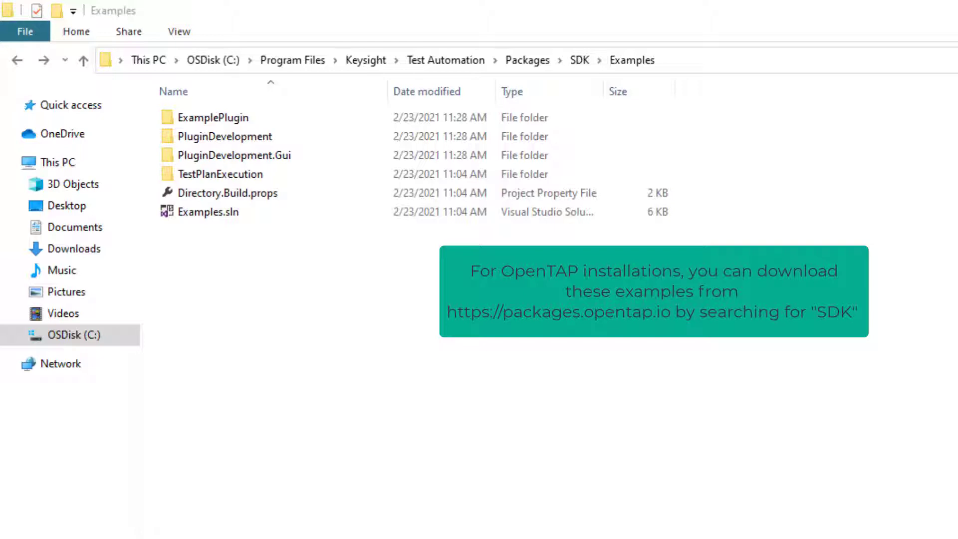
Open the Examples solution in Visual Studio.
{"action": "left_click", "coordinate": [220, 174]}
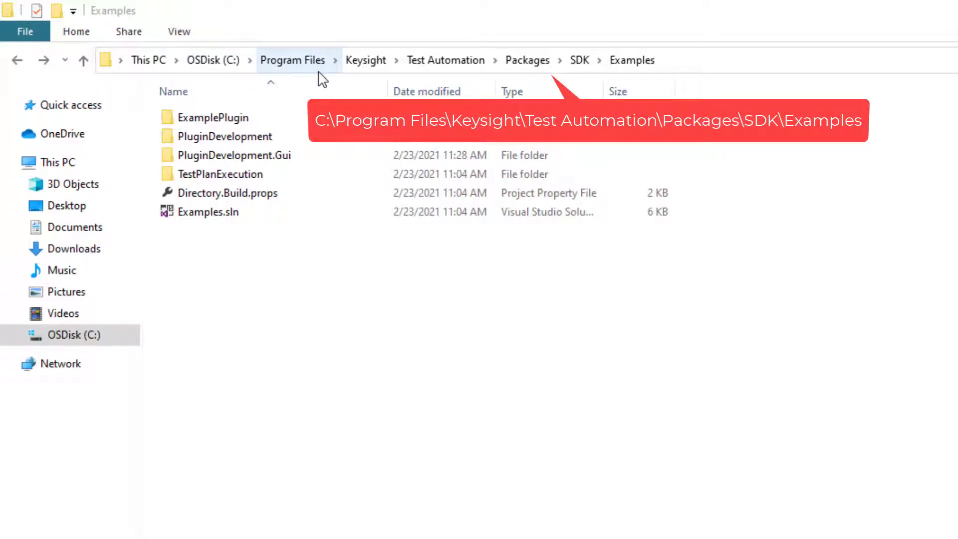
{"action": "mouse_move", "coordinate": [445, 75]}
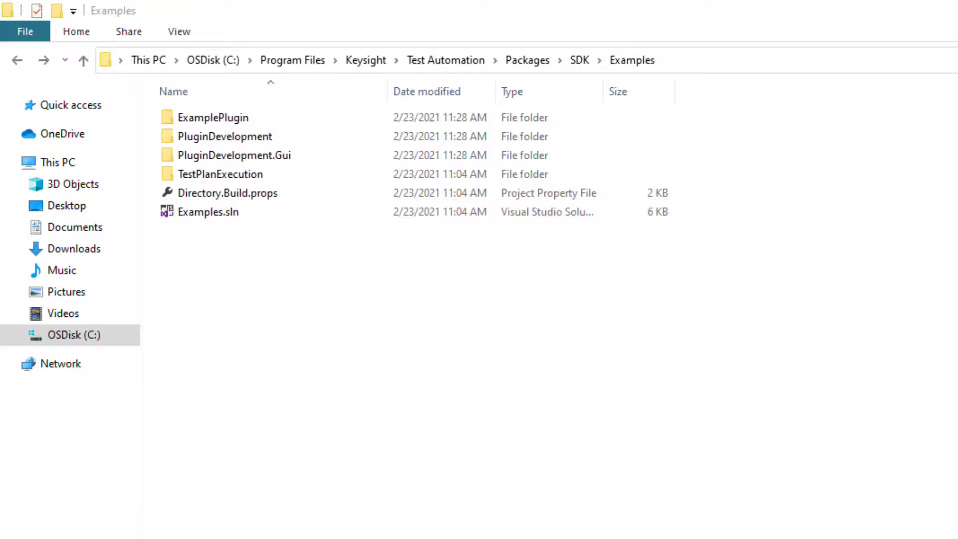
{"action": "double_click", "coordinate": [208, 212]}
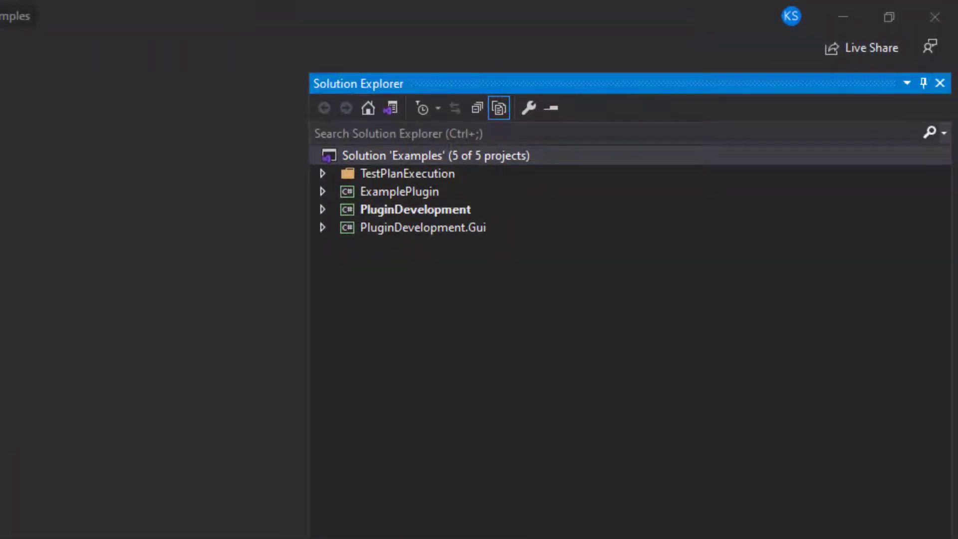
{"action": "left_click", "coordinate": [414, 210]}
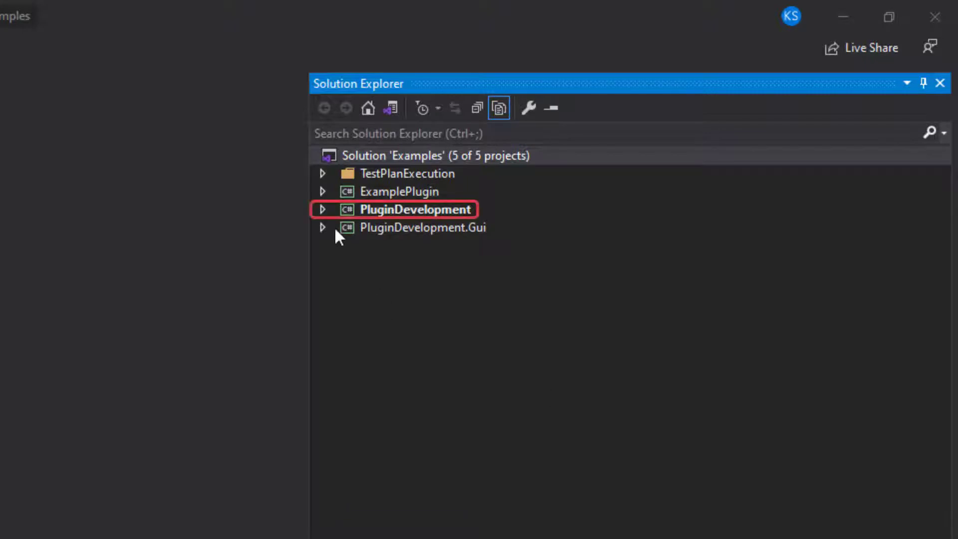
Browse PluginDevelopment's InstrumentsAndDuts and TestSteps folders, then collapse the project again.
{"action": "left_click", "coordinate": [322, 209]}
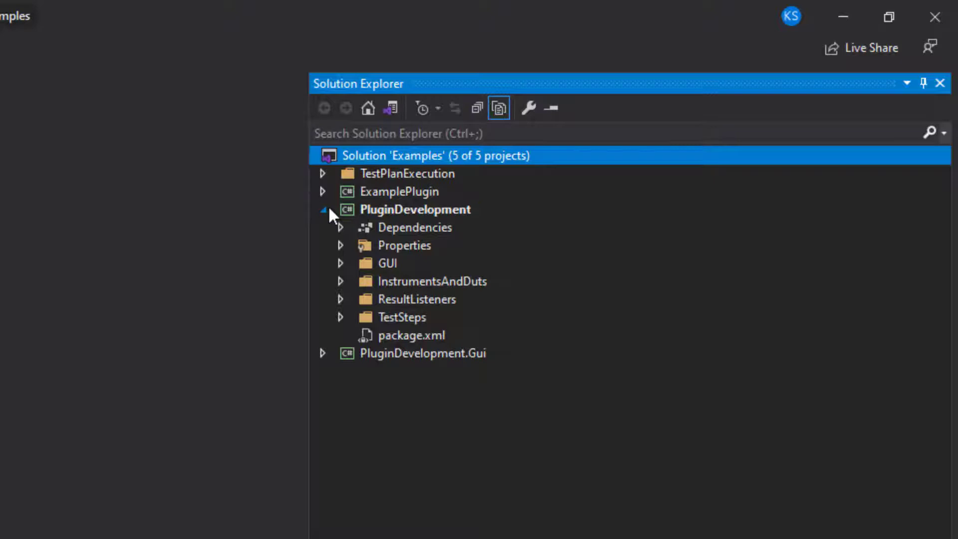
{"action": "left_click", "coordinate": [339, 282]}
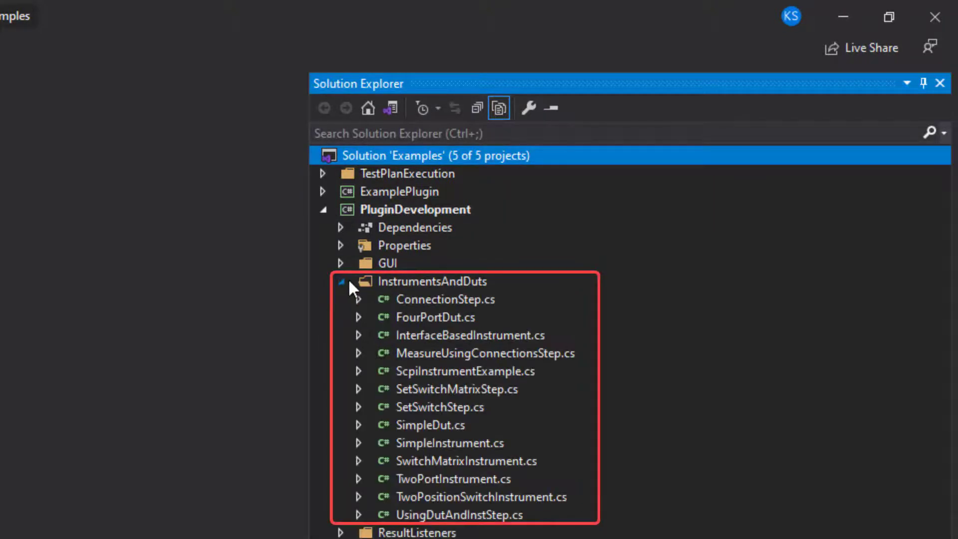
{"action": "left_click", "coordinate": [341, 281]}
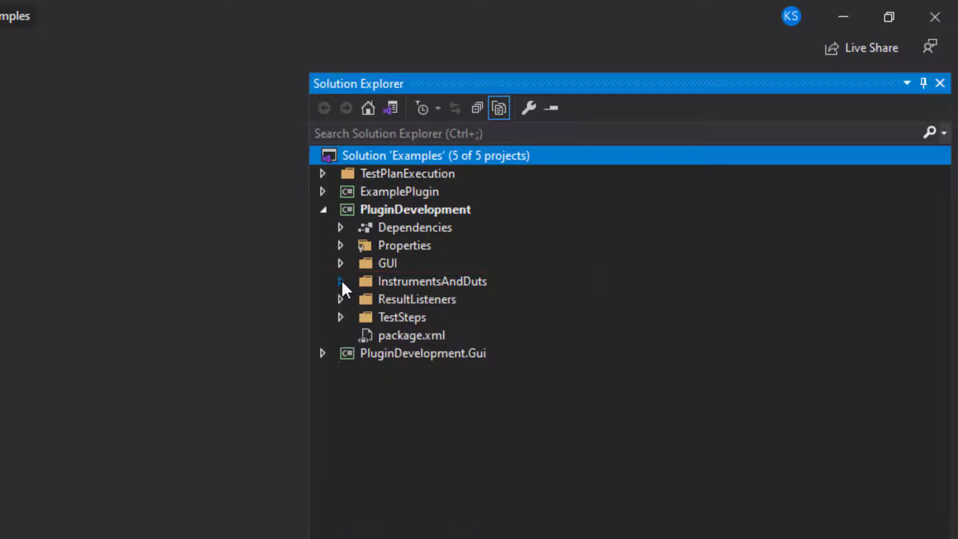
{"action": "left_click", "coordinate": [340, 299]}
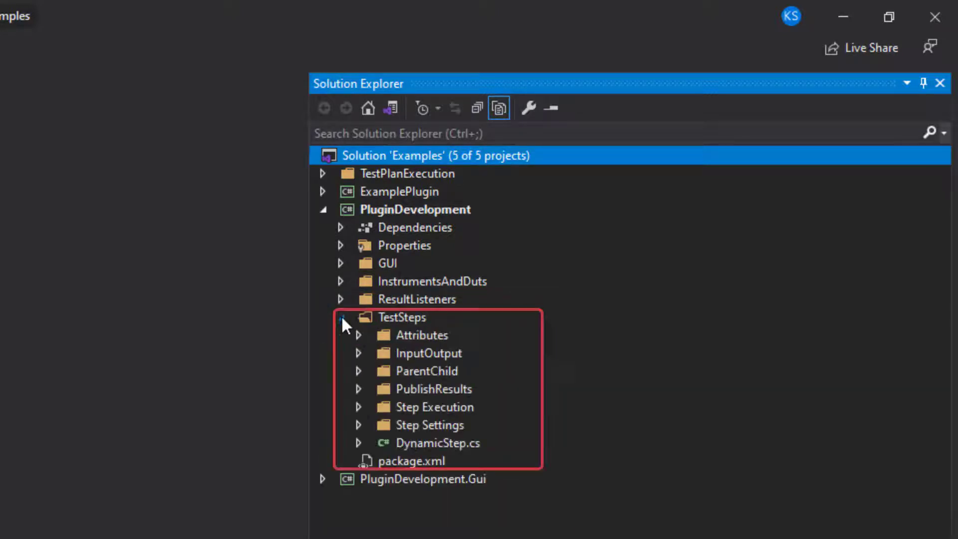
{"action": "left_click", "coordinate": [323, 209]}
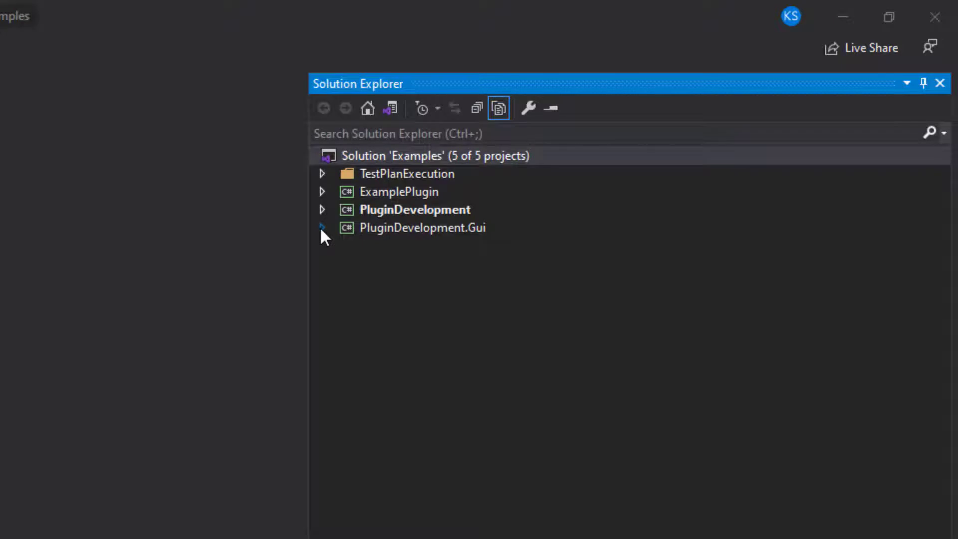
Browse PluginDevelopment.Gui and TestPlanExecution, then expand PluginDevelopment's InstrumentsAndDuts folder.
{"action": "left_click", "coordinate": [322, 228]}
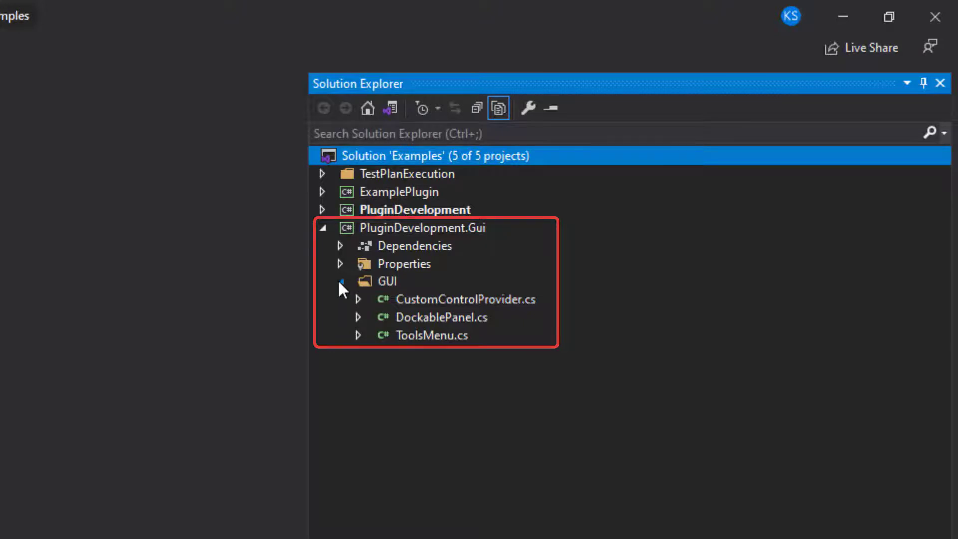
{"action": "left_click", "coordinate": [323, 227]}
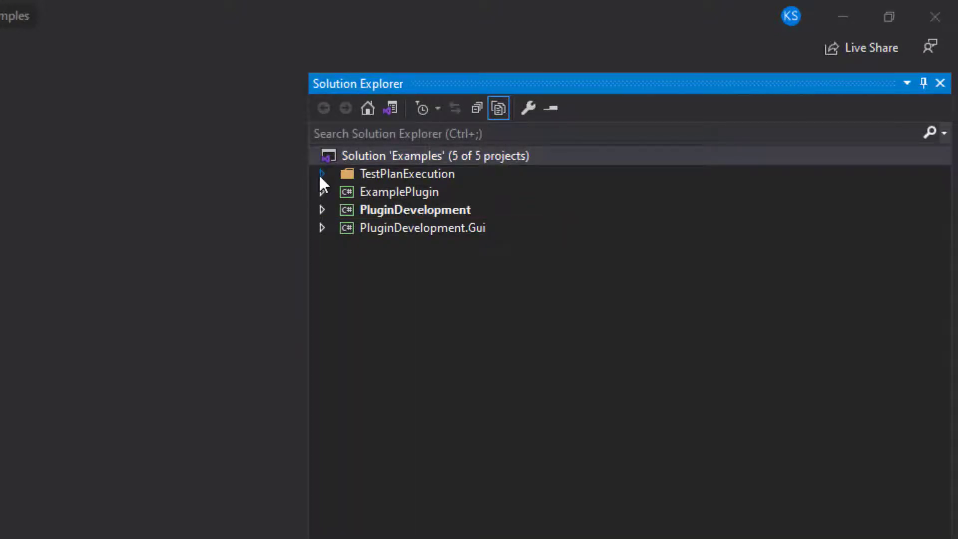
{"action": "left_click", "coordinate": [321, 174]}
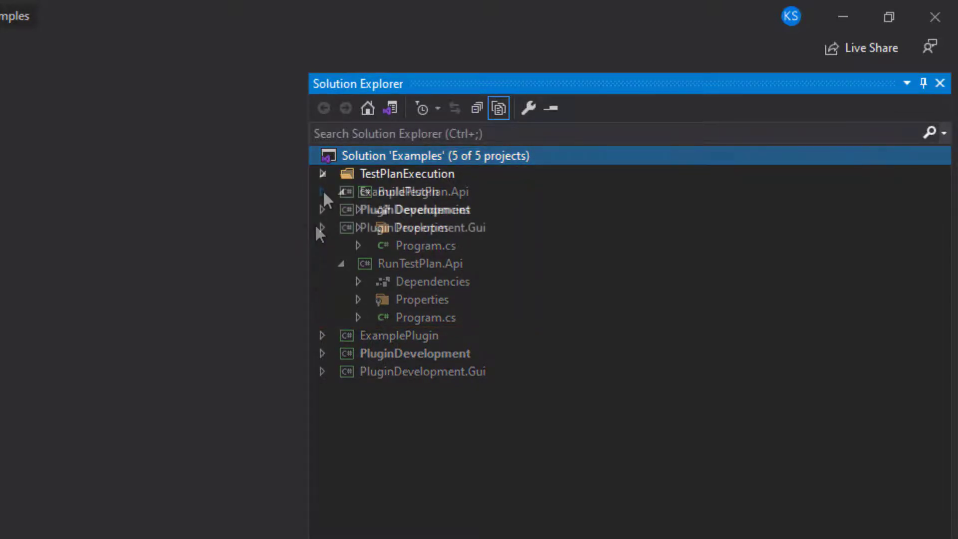
{"action": "left_click", "coordinate": [322, 174]}
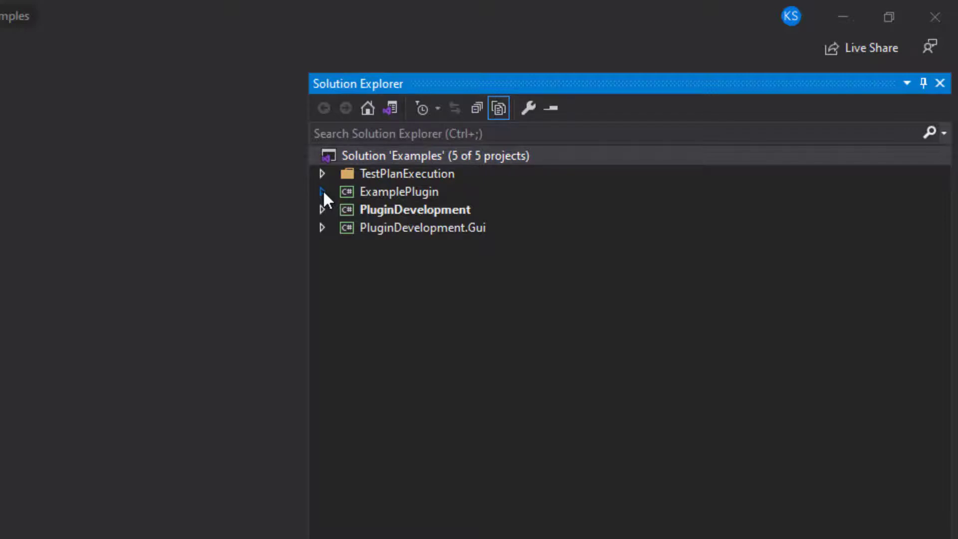
{"action": "left_click", "coordinate": [323, 192]}
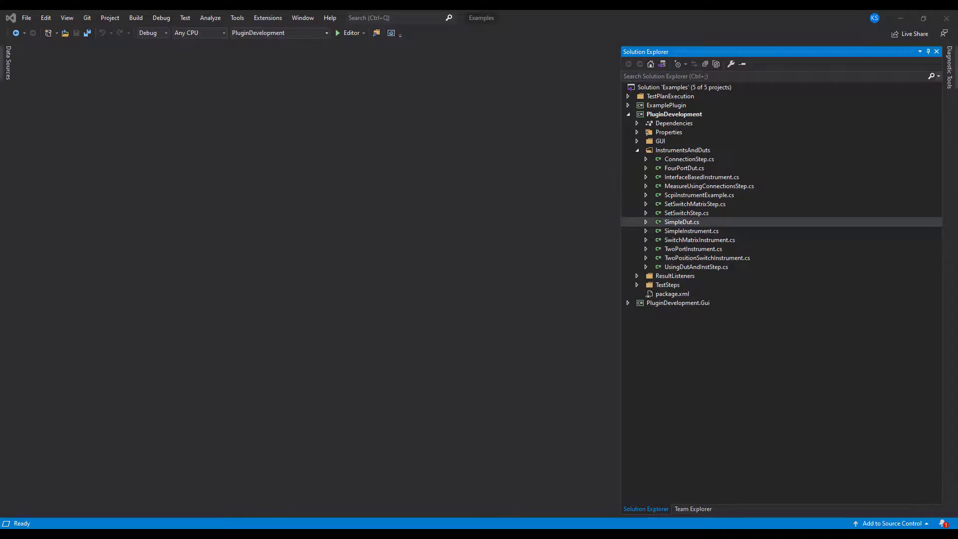
Open SimpleDut.cs and start debugging with the Test Automation editor.
{"action": "left_click", "coordinate": [682, 222]}
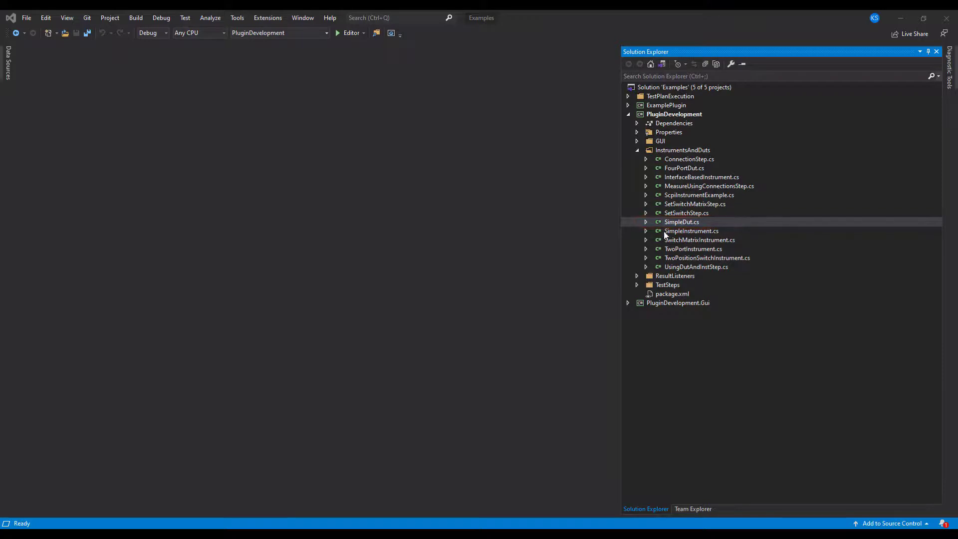
{"action": "double_click", "coordinate": [682, 222]}
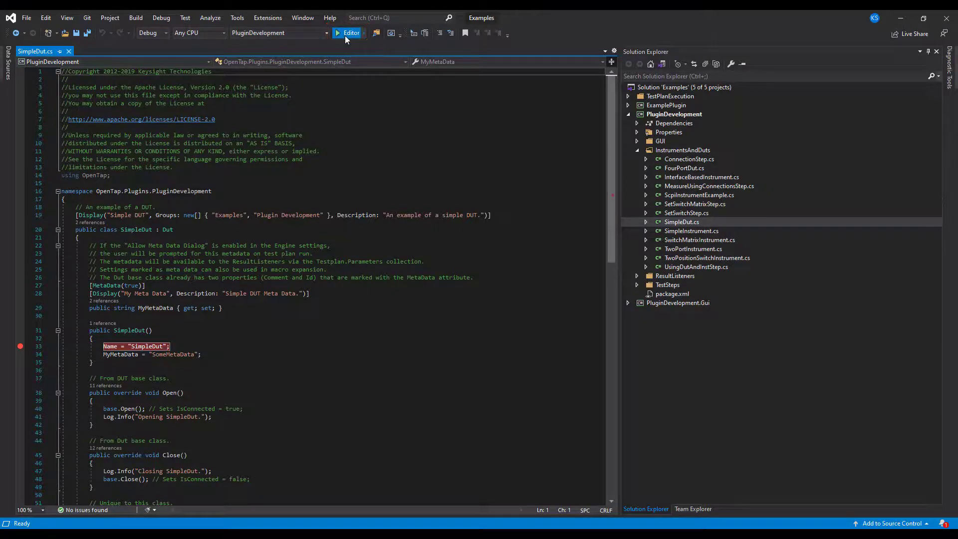
{"action": "left_click", "coordinate": [342, 33]}
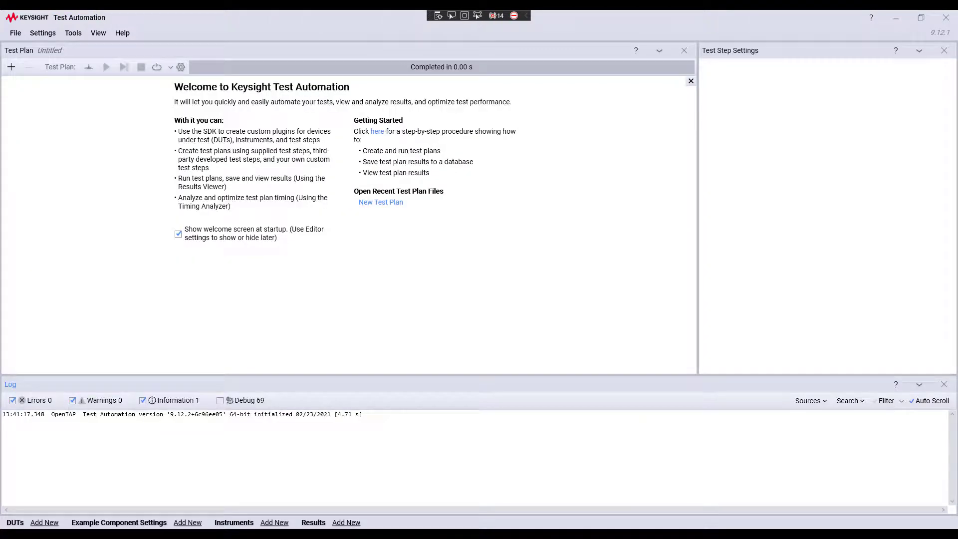
{"action": "mouse_move", "coordinate": [44, 523]}
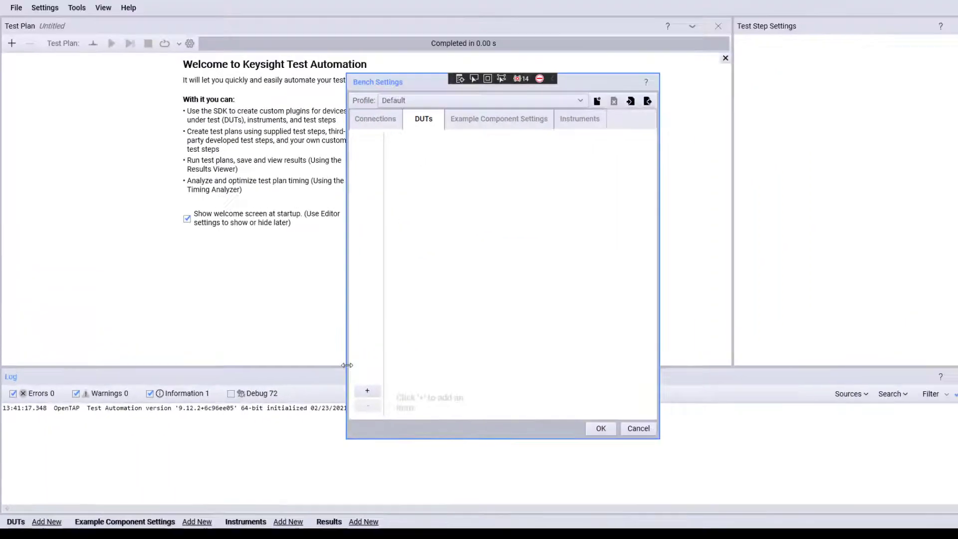
Add a new DUT in the bench DUT settings, hitting SimpleDut's line-33 breakpoint.
{"action": "left_click", "coordinate": [367, 391]}
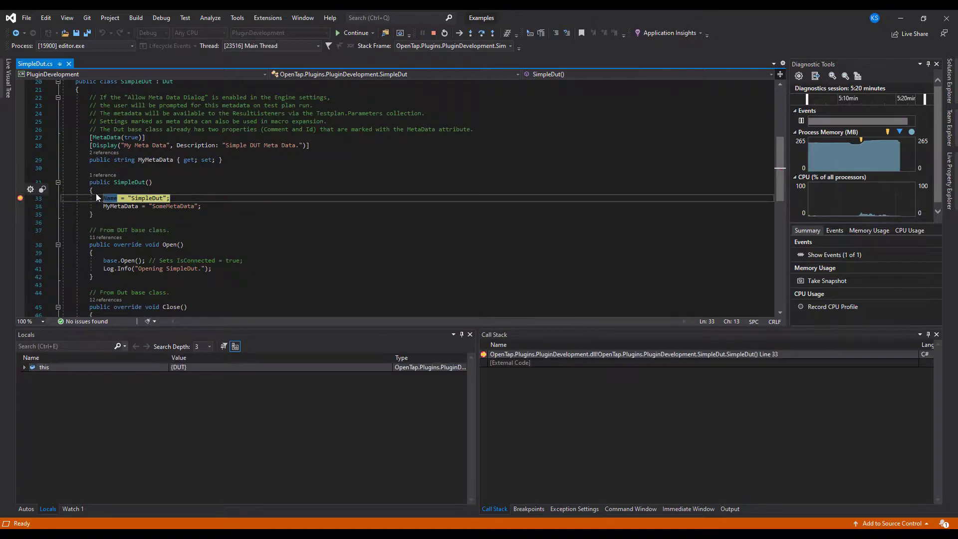
{"action": "mouse_move", "coordinate": [114, 207]}
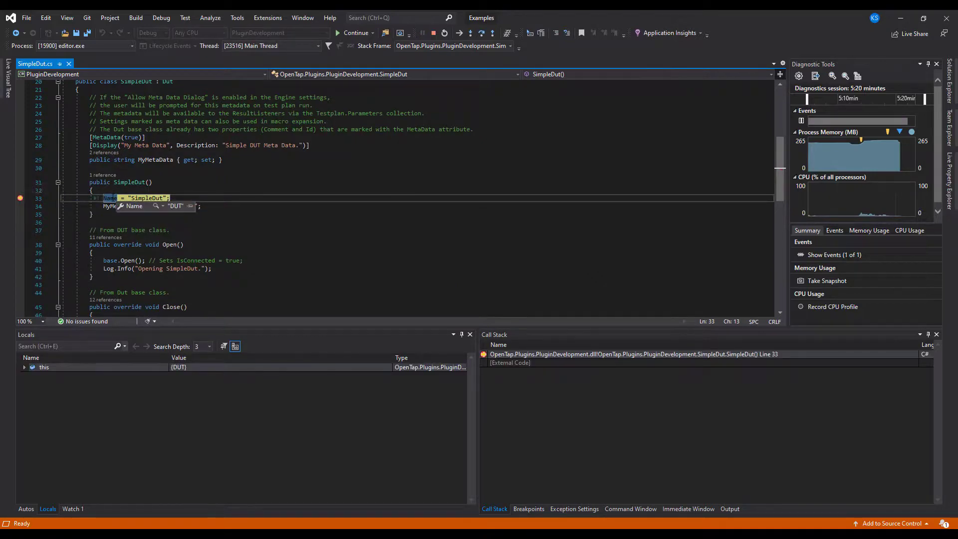